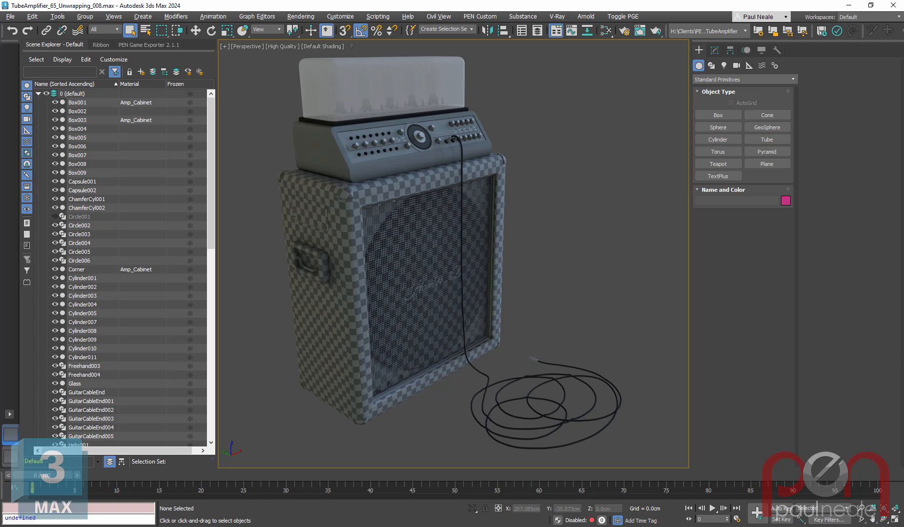
mouse_move(894, 379)
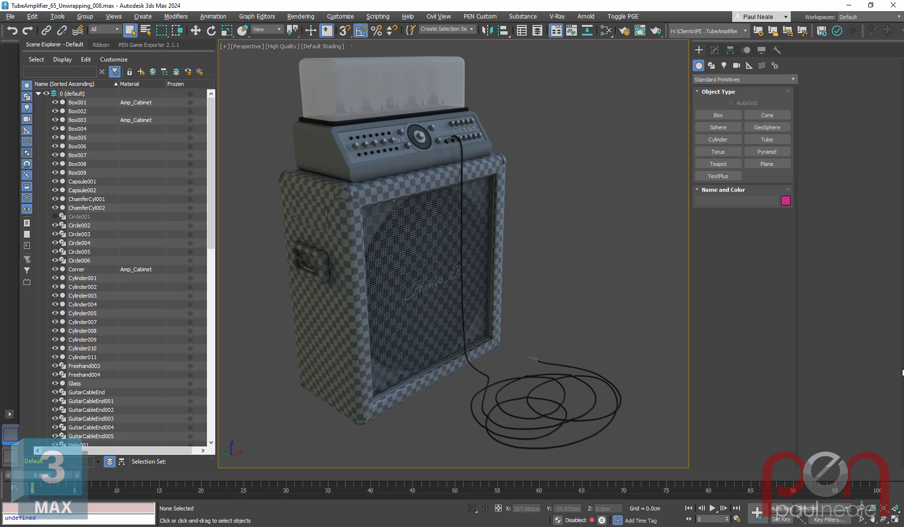
mouse_move(893, 376)
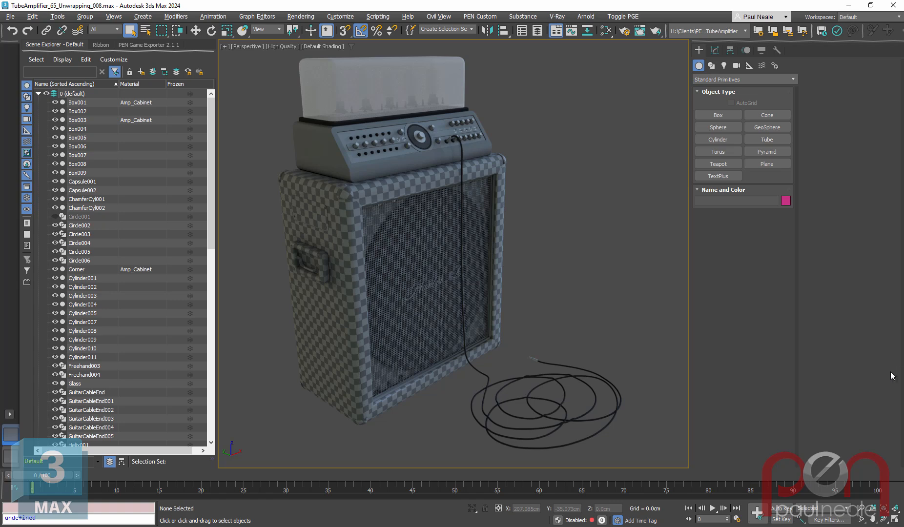
mouse_move(892, 375)
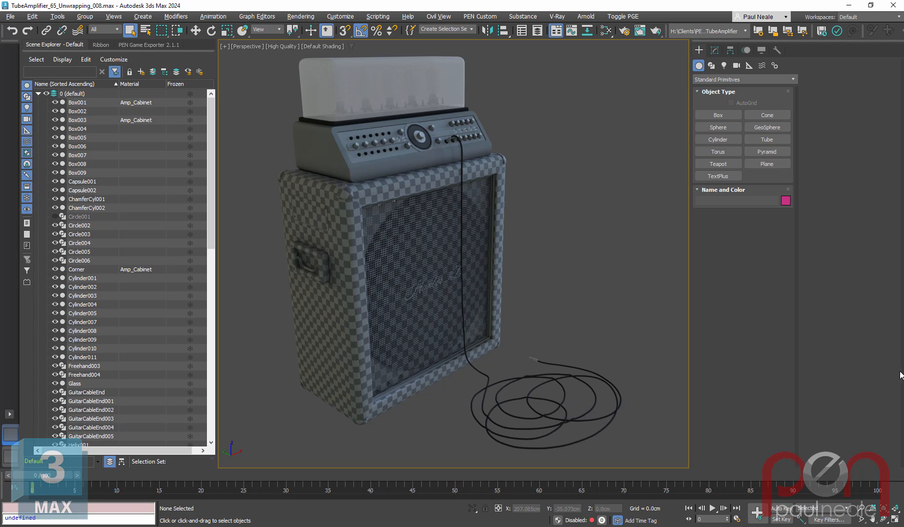
mouse_move(897, 375)
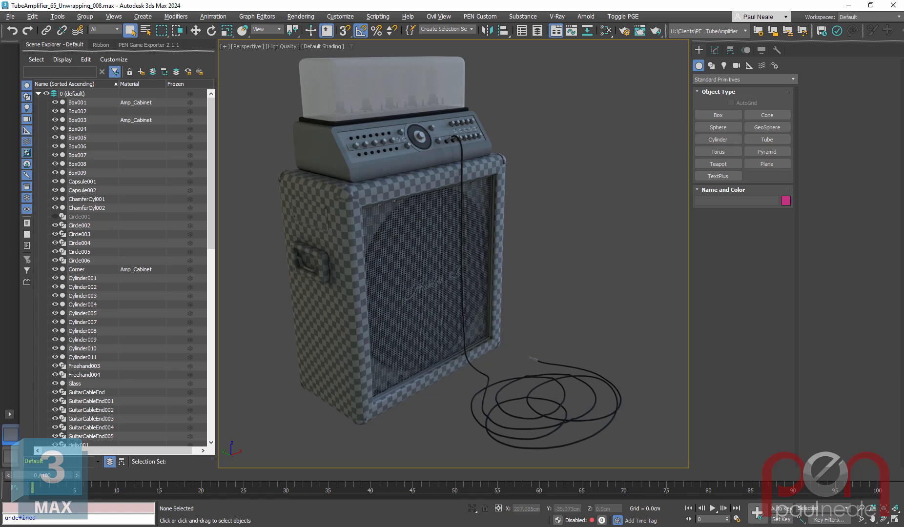
mouse_move(892, 377)
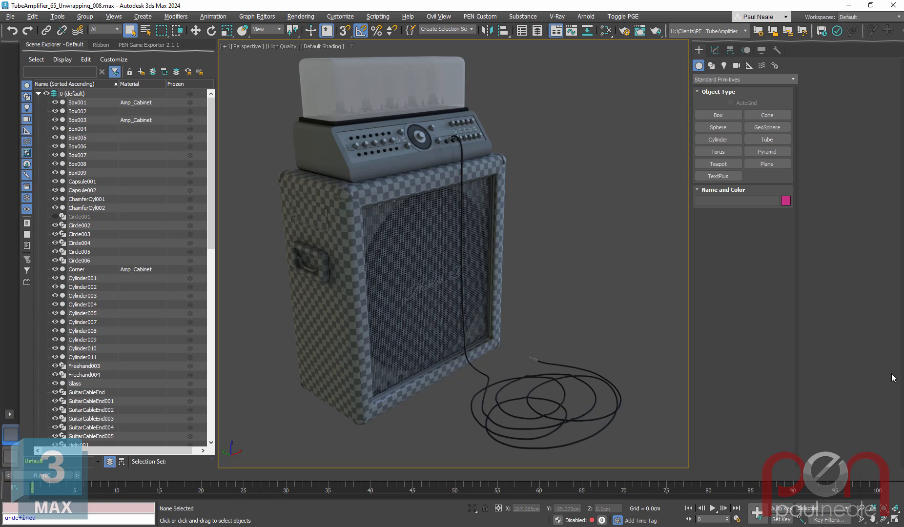
mouse_move(492, 377)
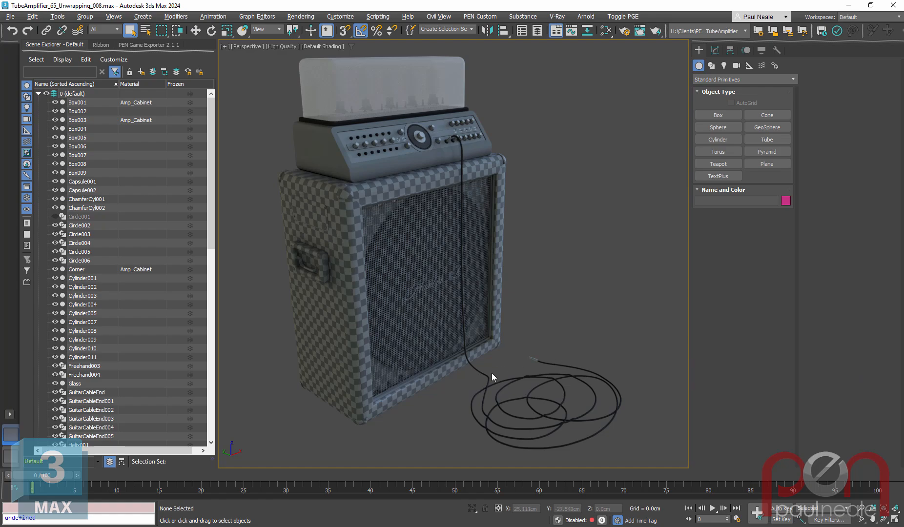
Select the coiled cable Freehand004 and step through Freehand, Spline Relax and Edit Spline in its stack
click(493, 378)
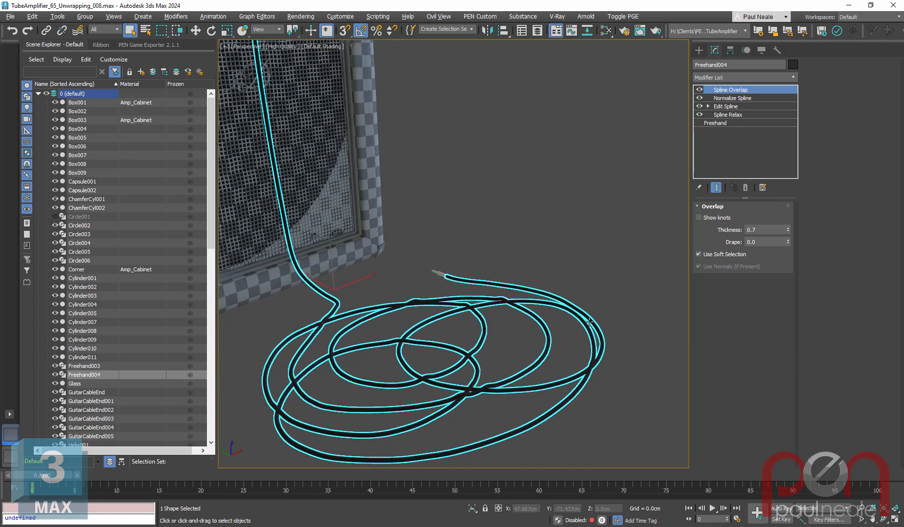
click(715, 123)
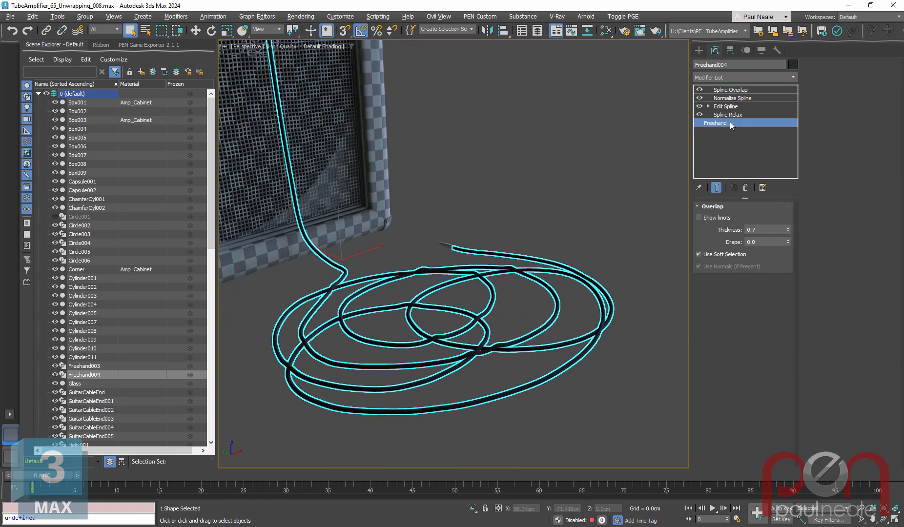
click(716, 123)
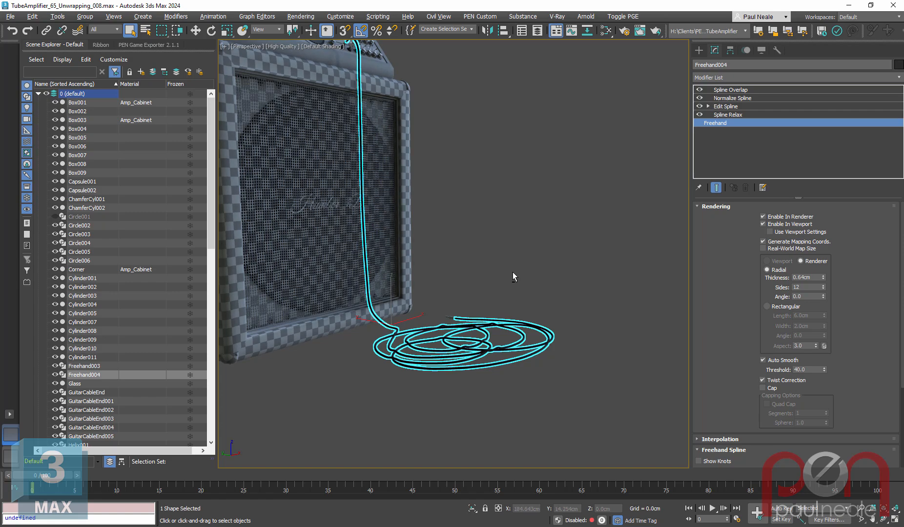
click(727, 114)
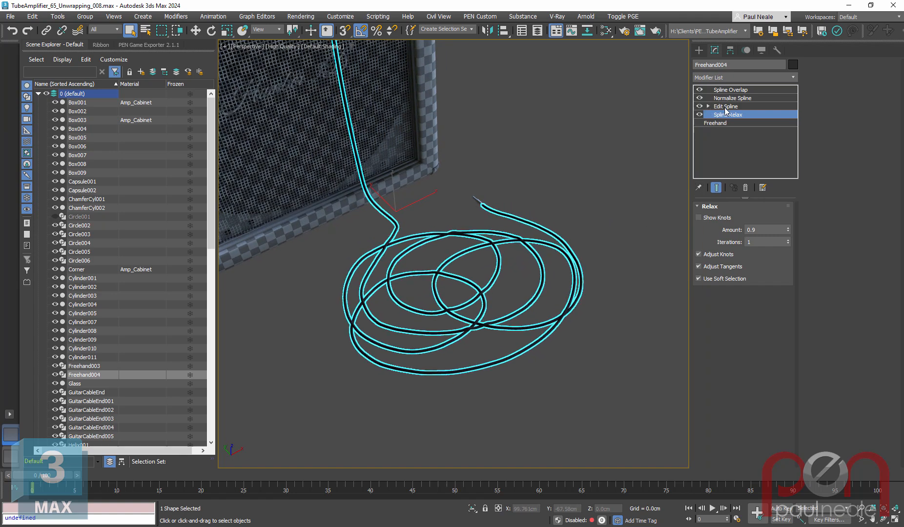
click(728, 107)
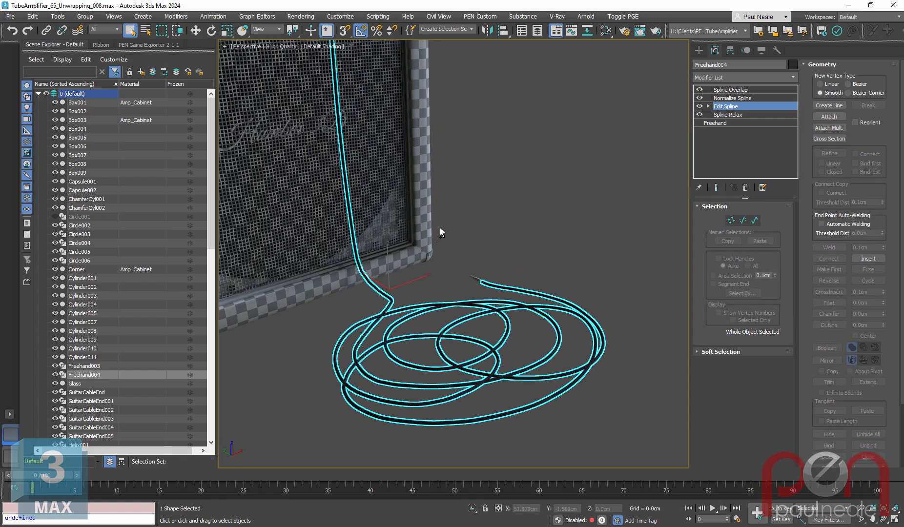
Lower the Normalize Spline segment length from 5.0cm to 0.9cm for 768 evenly spaced knots
click(731, 97)
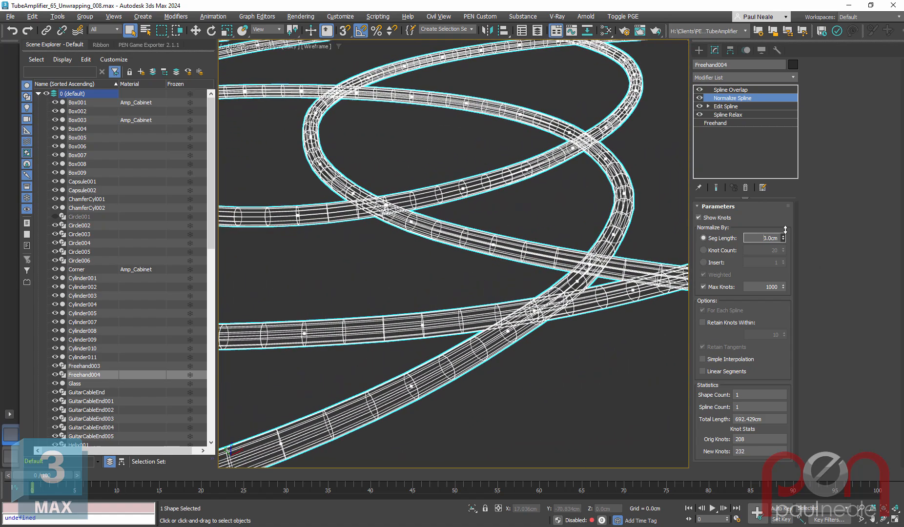
click(782, 237)
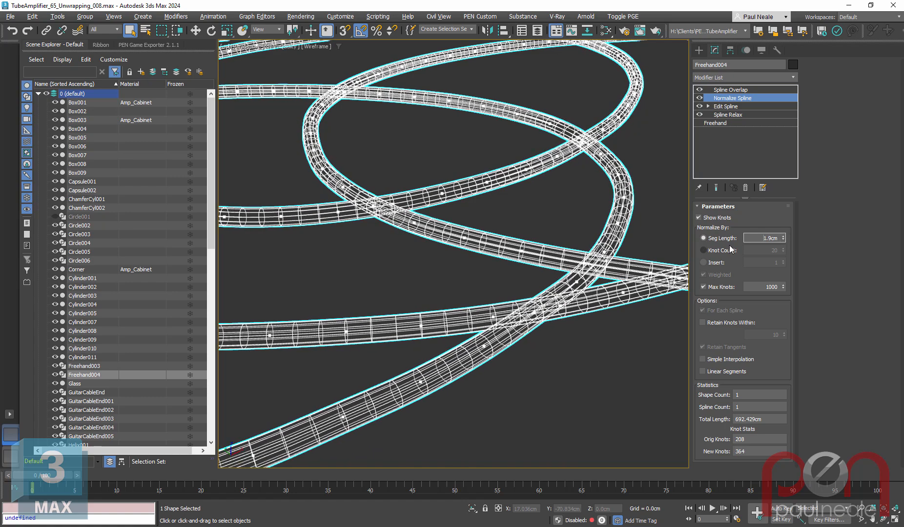
mouse_move(788, 242)
text(0.7)
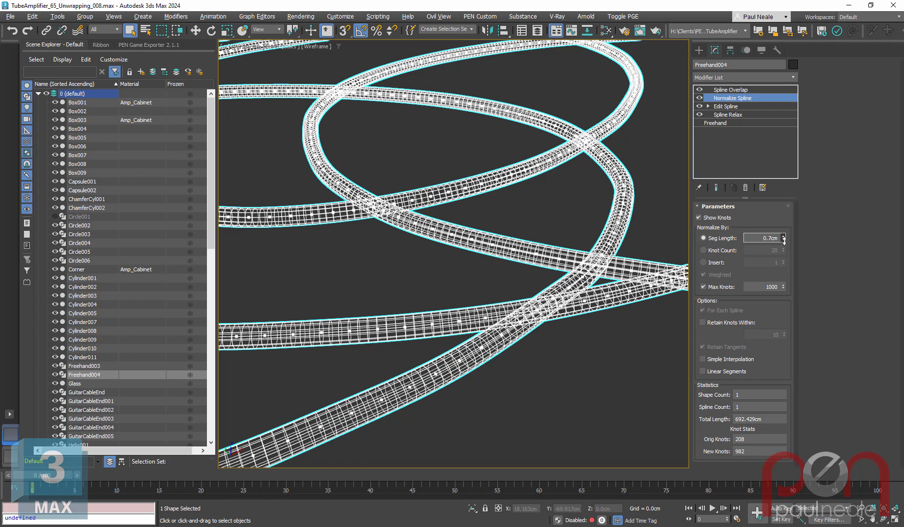
click(780, 237)
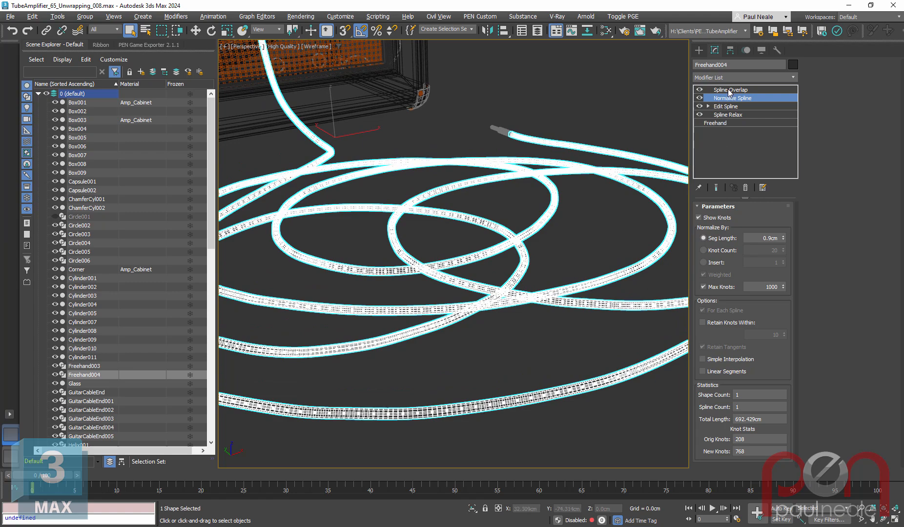
Set the cable's Spline Overlap thickness to 0.6 and drape to 92.5
click(731, 89)
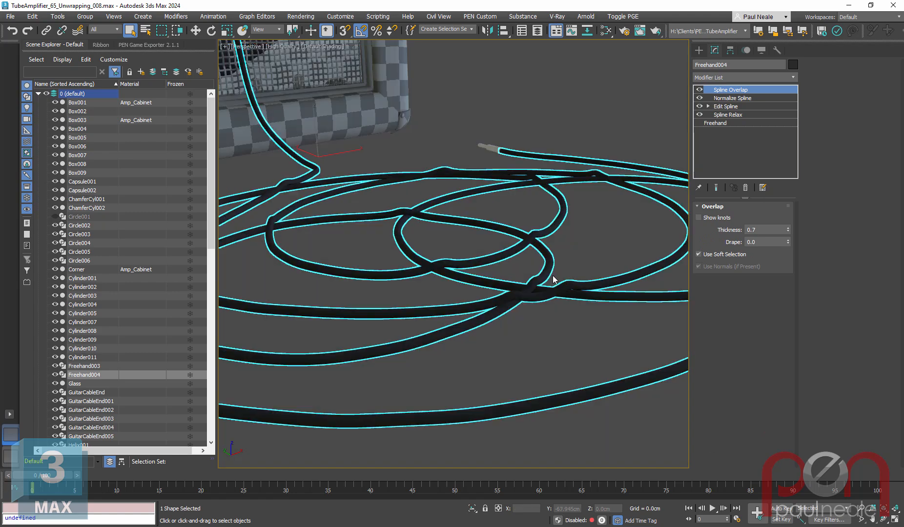
drag(553, 281, 525, 315)
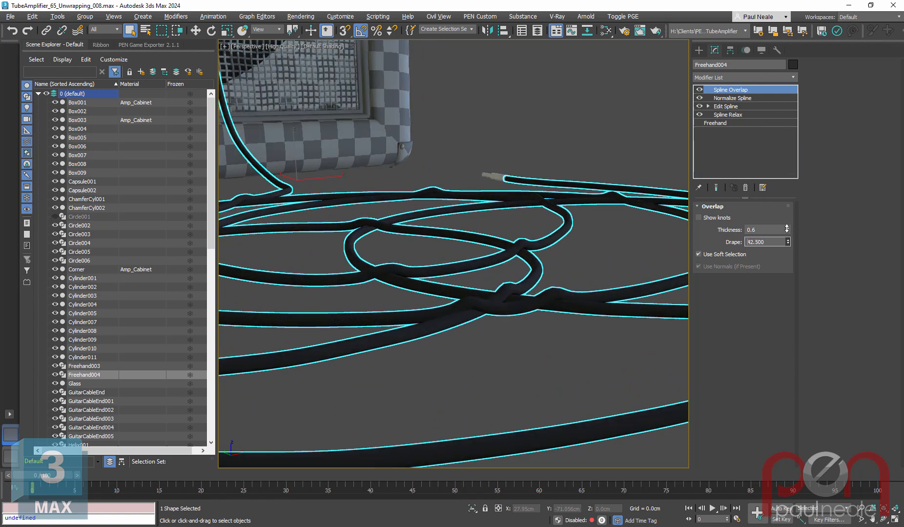
right_click(787, 242)
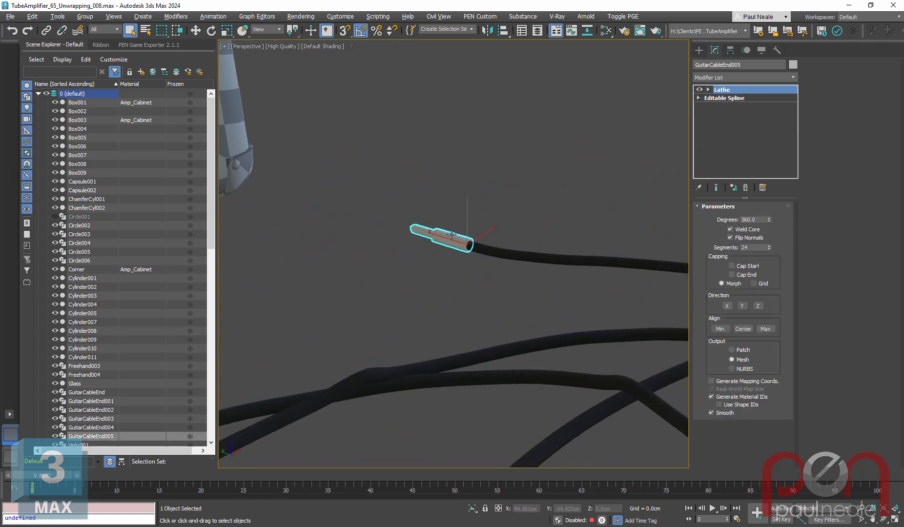
click(213, 17)
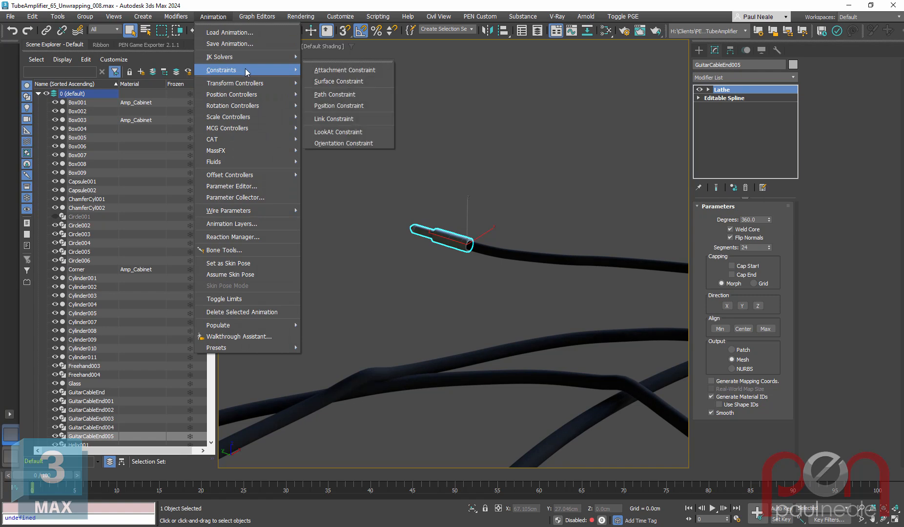
mouse_move(344, 70)
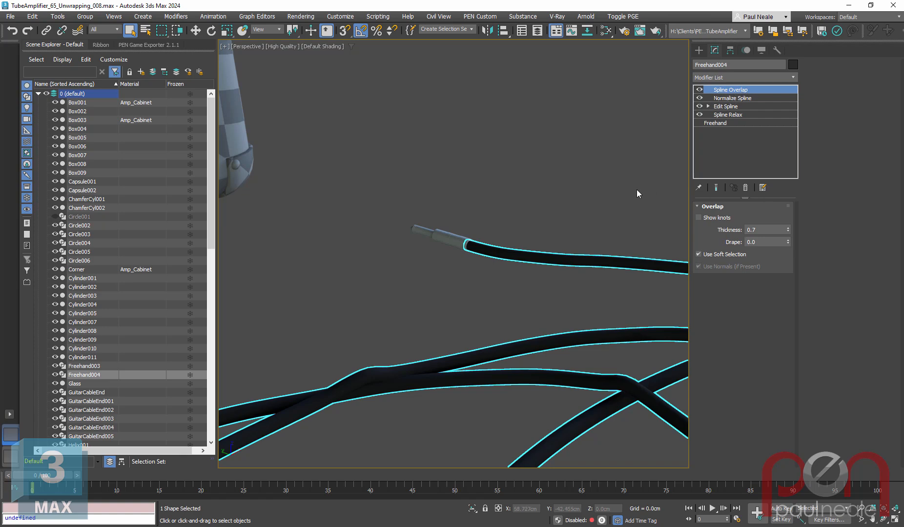
mouse_move(584, 283)
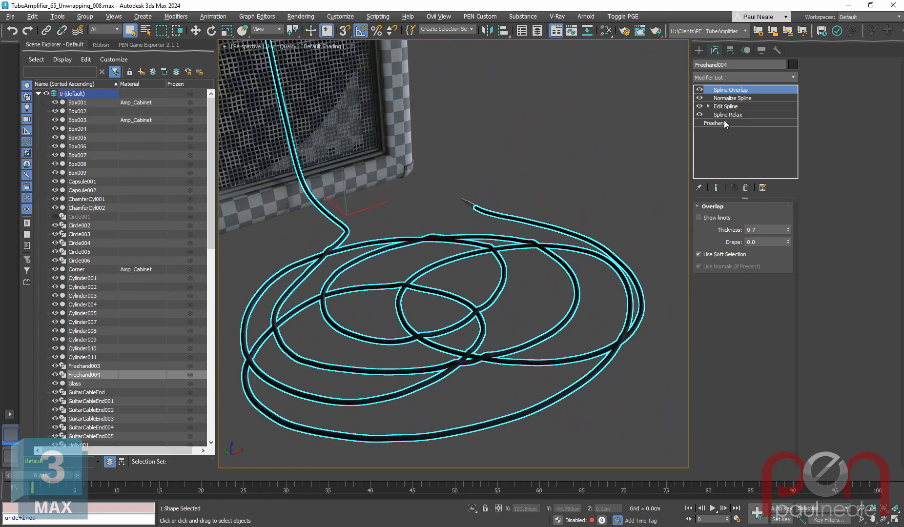
Add an Unwrap UVW modifier above Spline Overlap on Freehand004, with seams shown in green
click(715, 123)
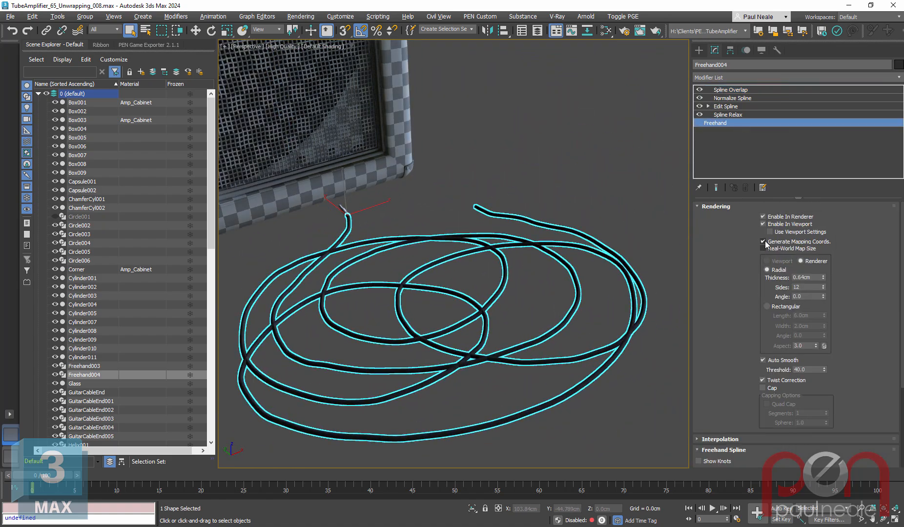
click(763, 242)
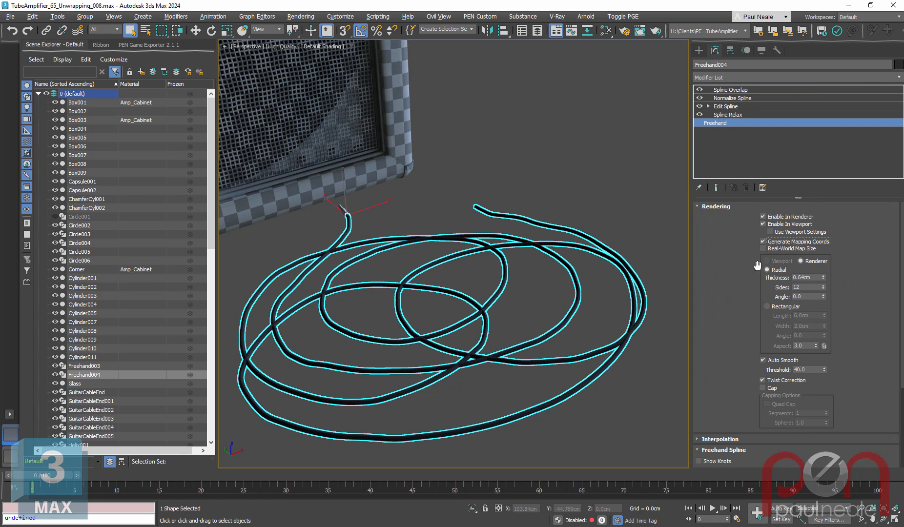
mouse_move(736, 269)
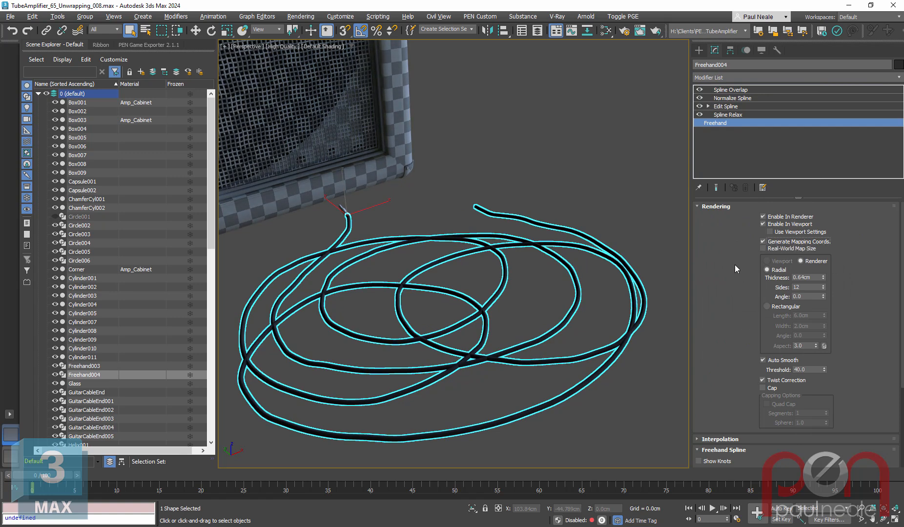
click(730, 90)
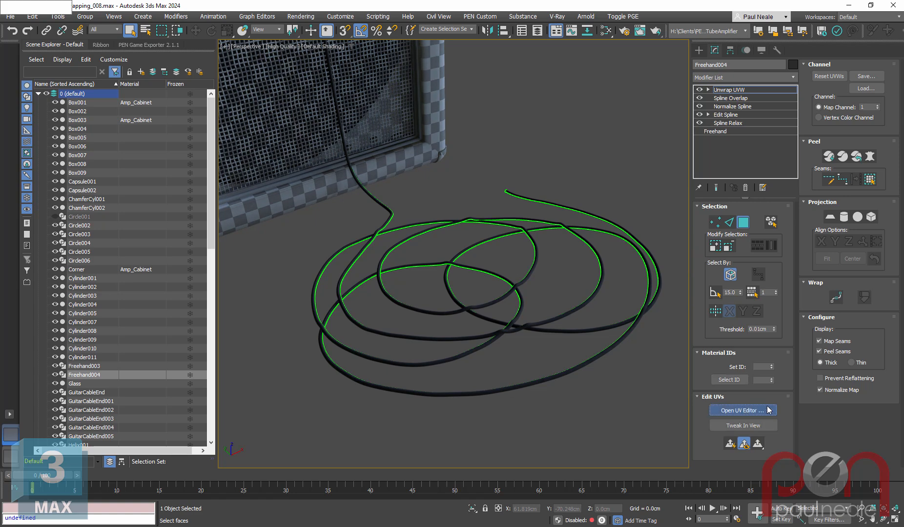
click(741, 410)
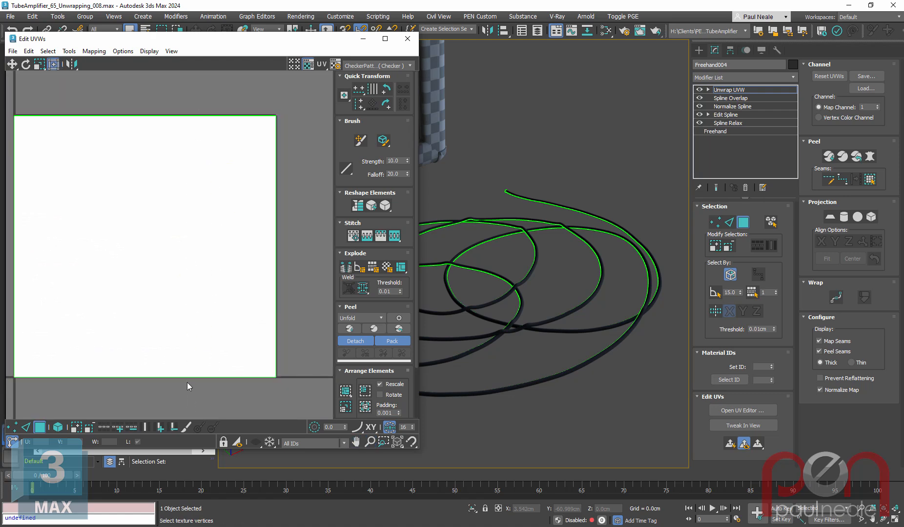
mouse_move(201, 190)
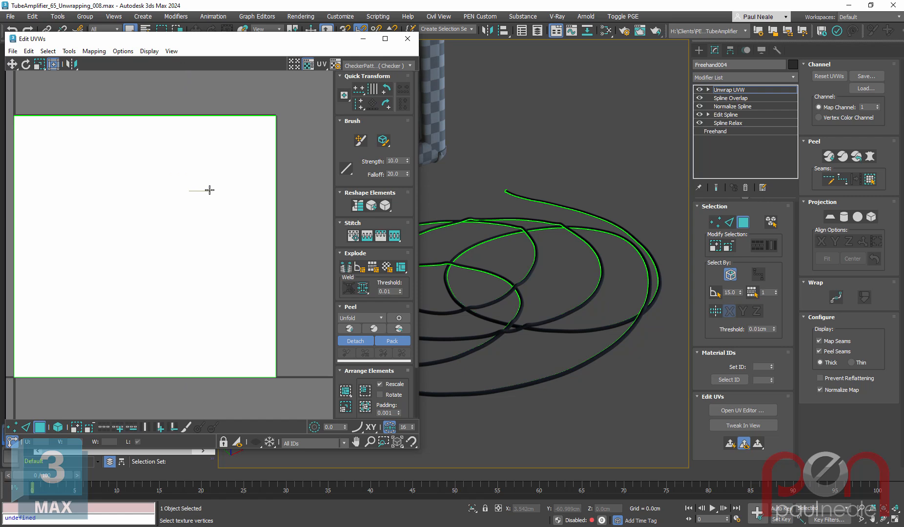
mouse_move(231, 238)
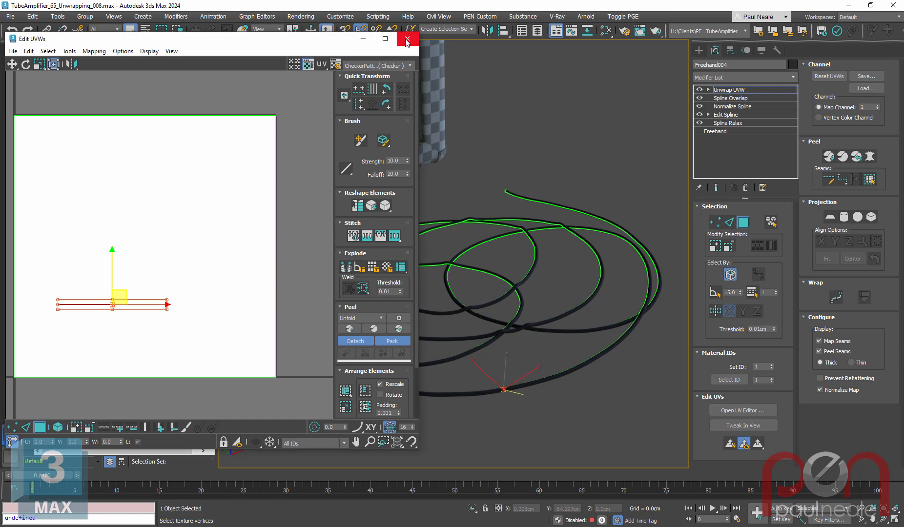
click(406, 39)
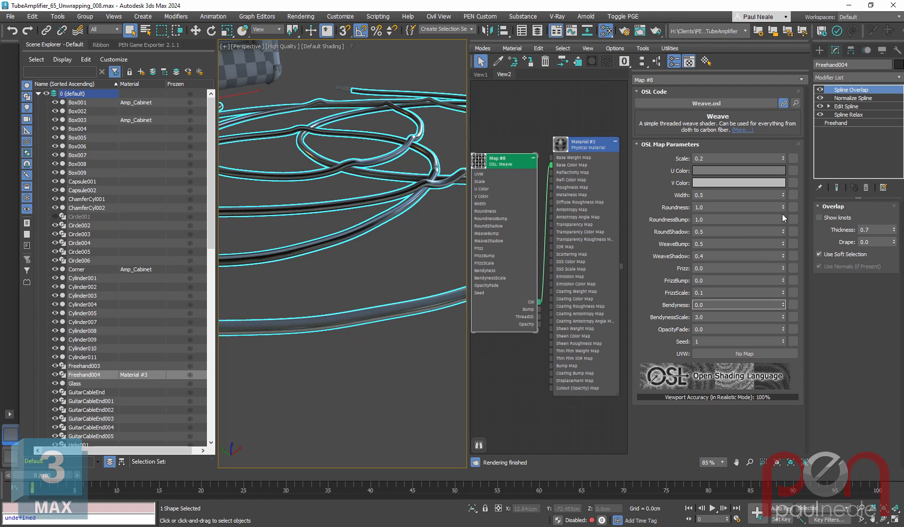
mouse_move(521, 191)
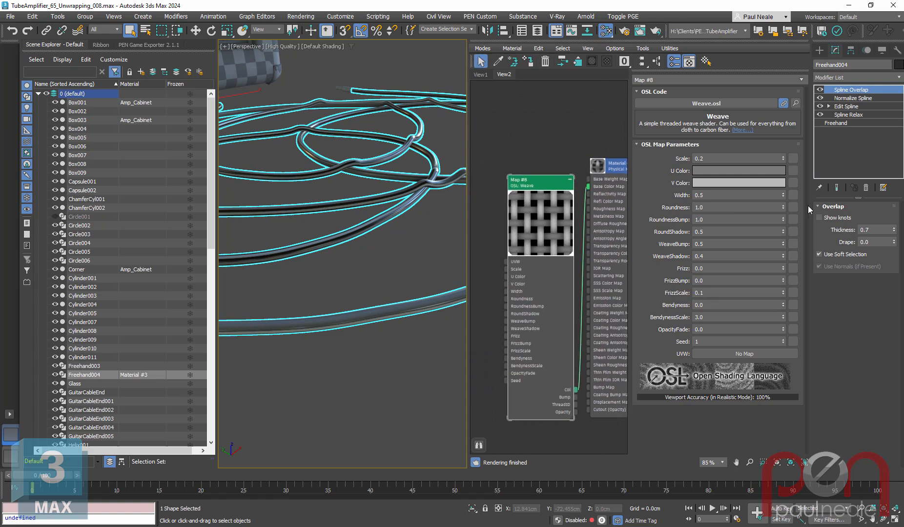
Enter a wider thread Width of 0.710 on the OSL Weave map
text(0.710)
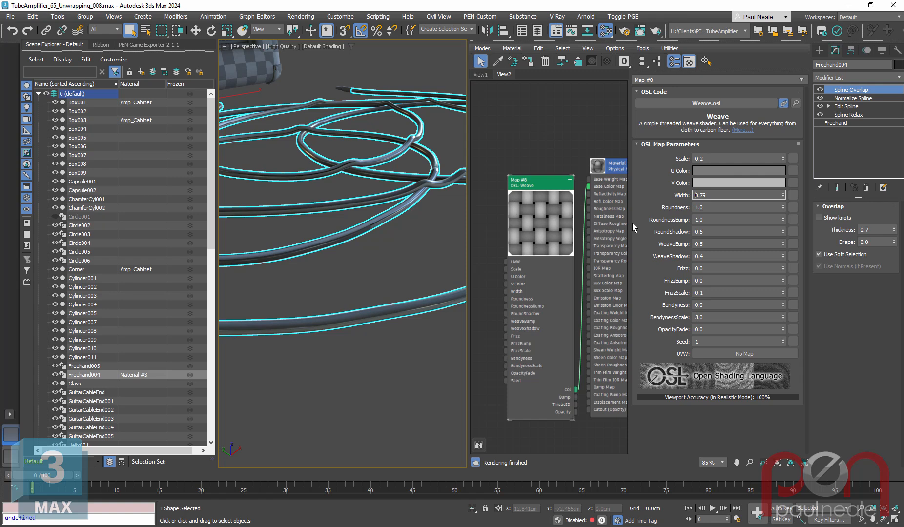
mouse_move(783, 161)
text(0.64)
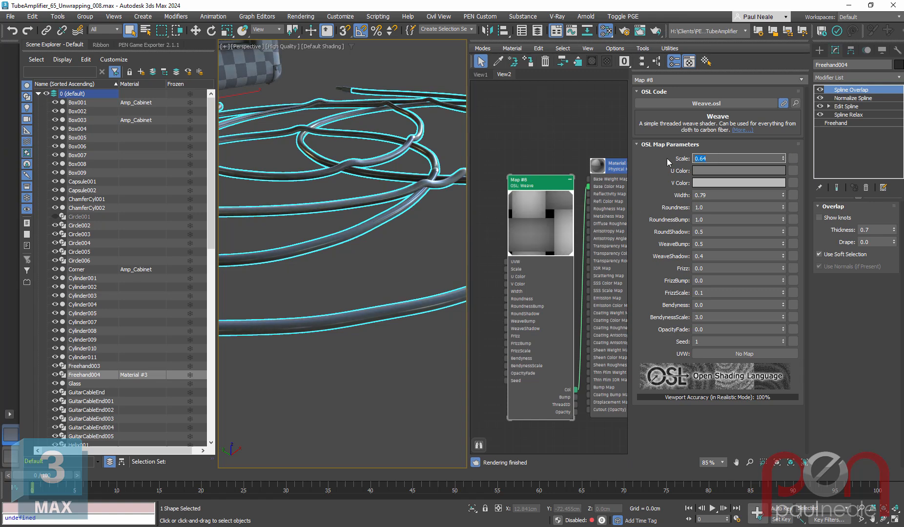
Add an OSL UVW Transform node feeding the Weave map with lengthwise tiling of 500
text(0.01)
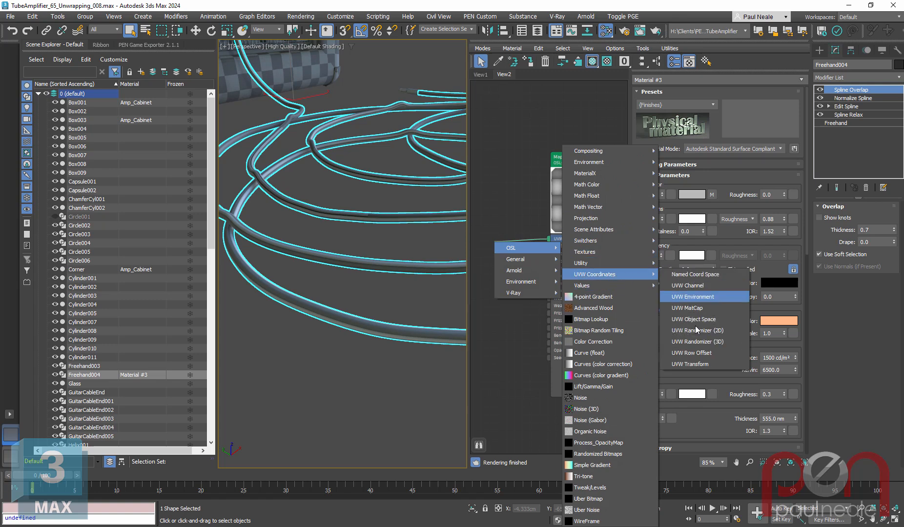
click(688, 364)
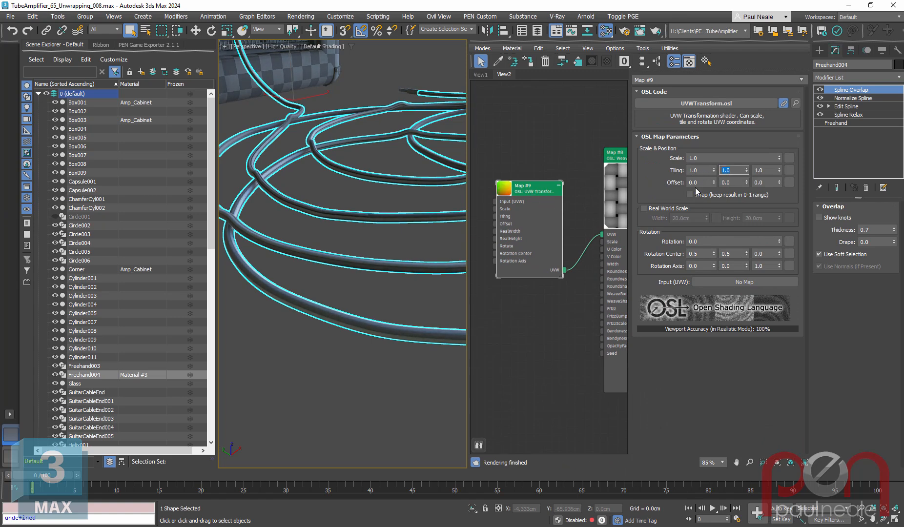
text(500.0)
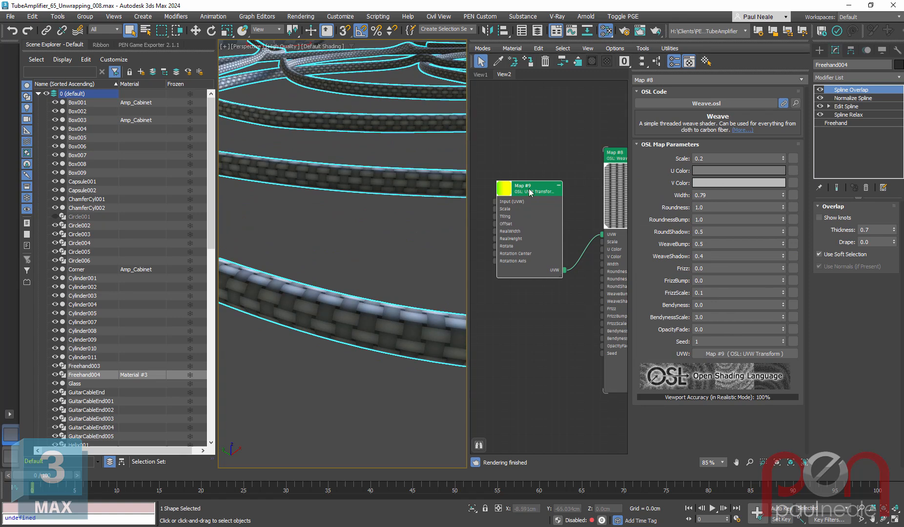
Raise the UVW Transform's Tiling Y to about 640 so a finer braid wraps the cable
click(527, 188)
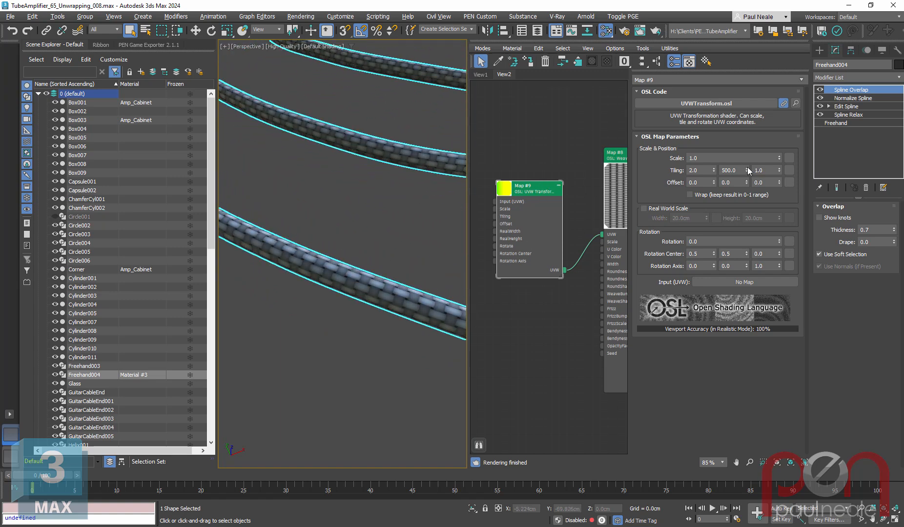
click(747, 170)
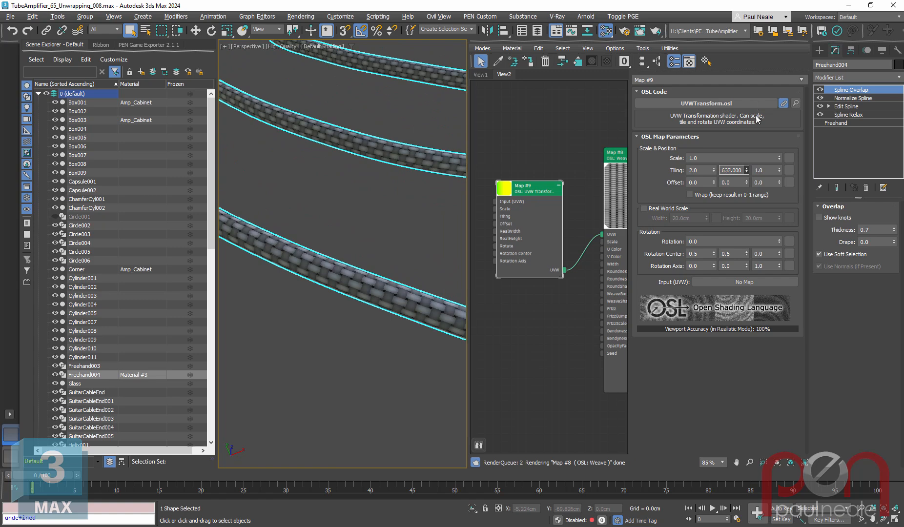
drag(731, 170, 731, 165)
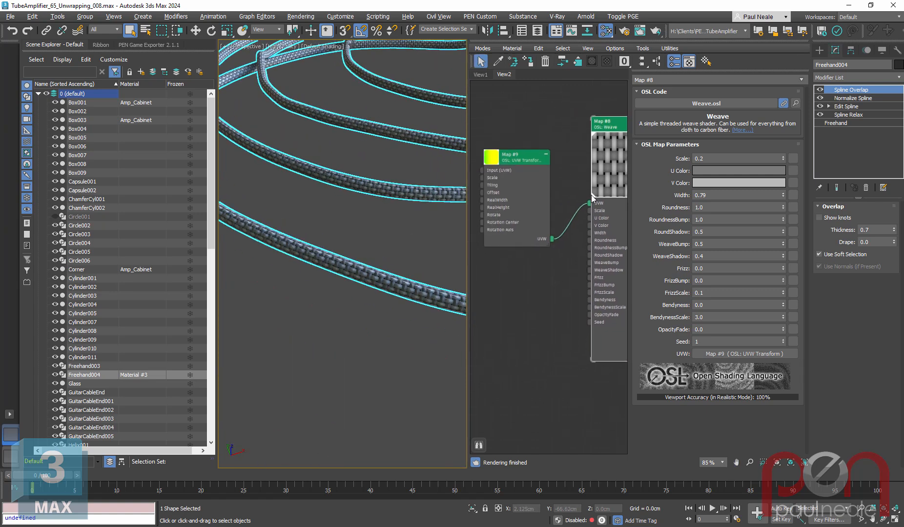
Rotate the first UVW Transform's weave pattern by 45 degrees
drag(514, 157, 529, 143)
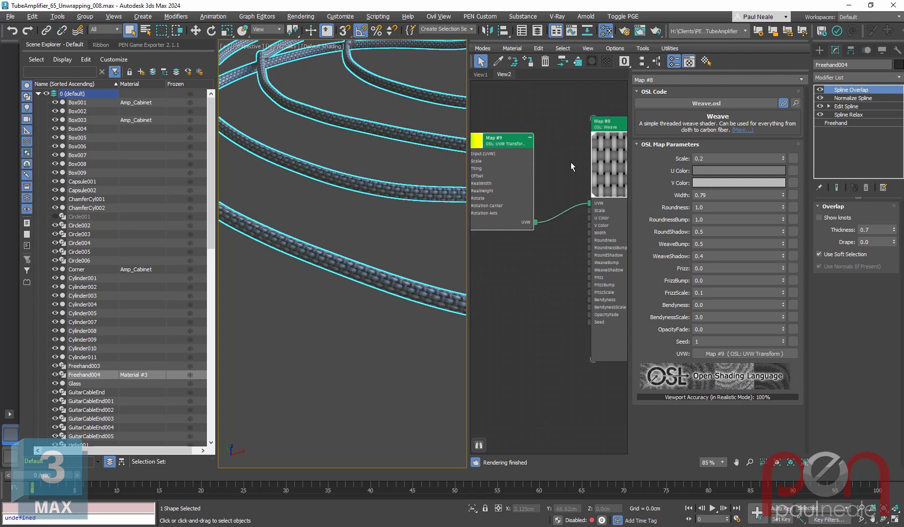
click(501, 140)
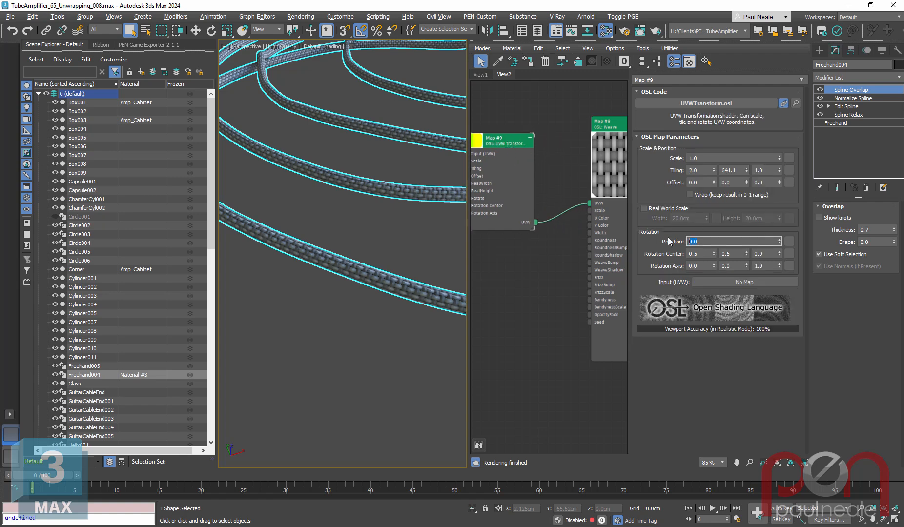
text(45.0)
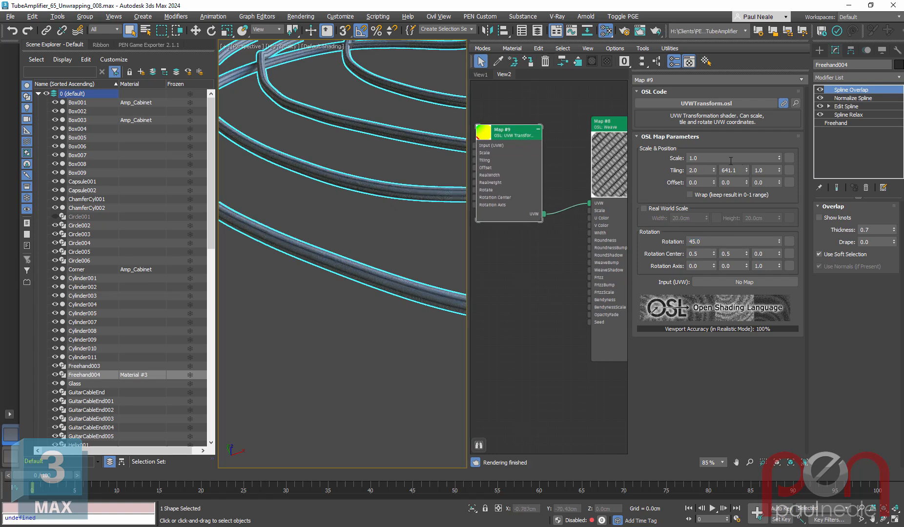
Chain a second OSL UVW Transform before the Weave map, also rotated 45 degrees
click(732, 241)
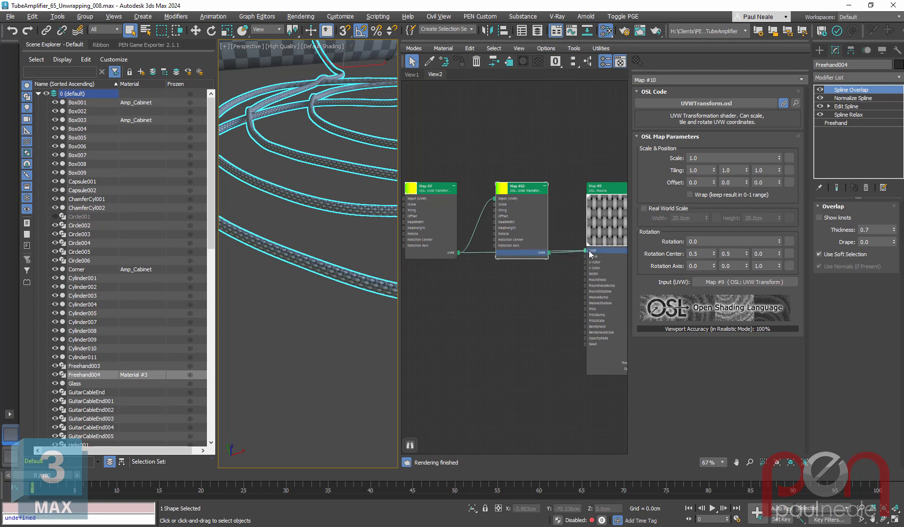
click(732, 241)
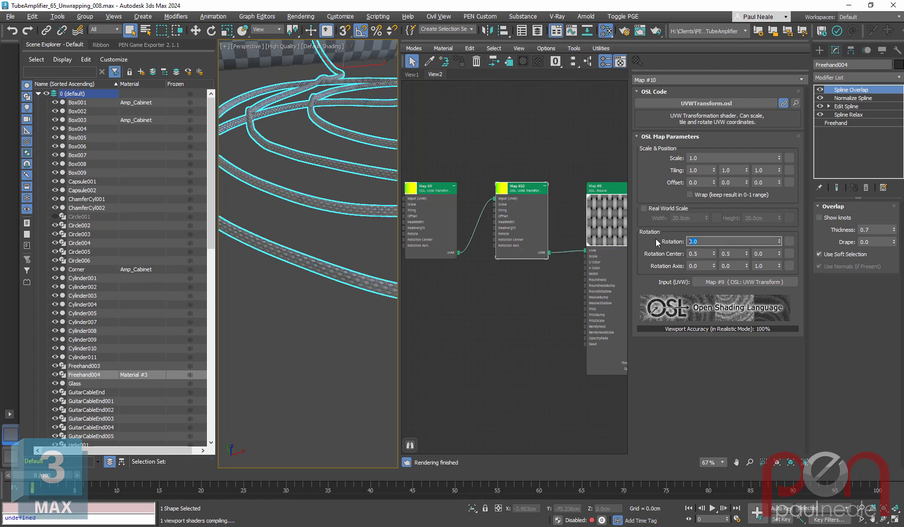
text(45.0)
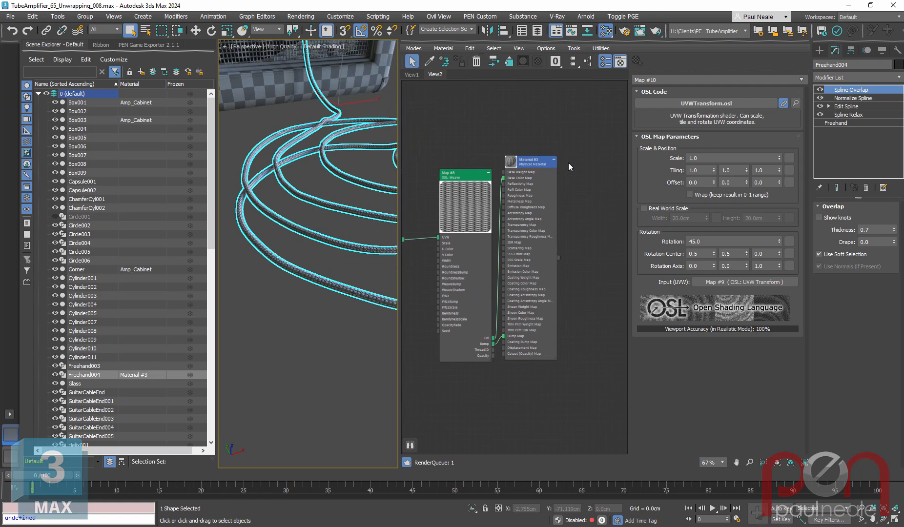
Set the Weave map's thread colours to tan and blue for a two-tone braid
click(523, 160)
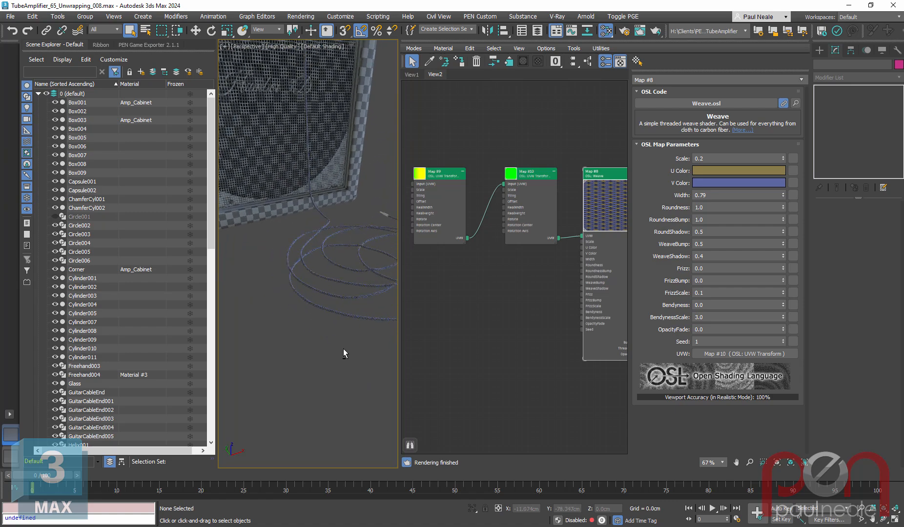
drag(345, 353, 339, 369)
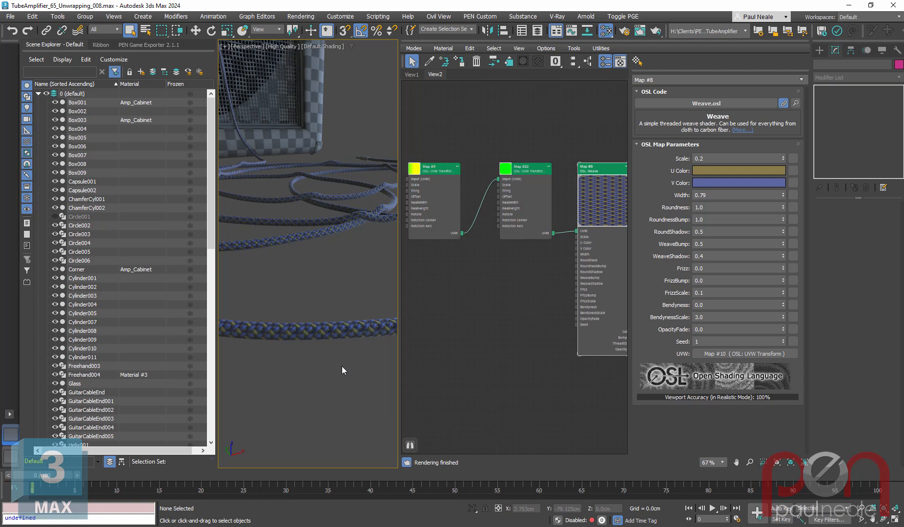
mouse_move(339, 374)
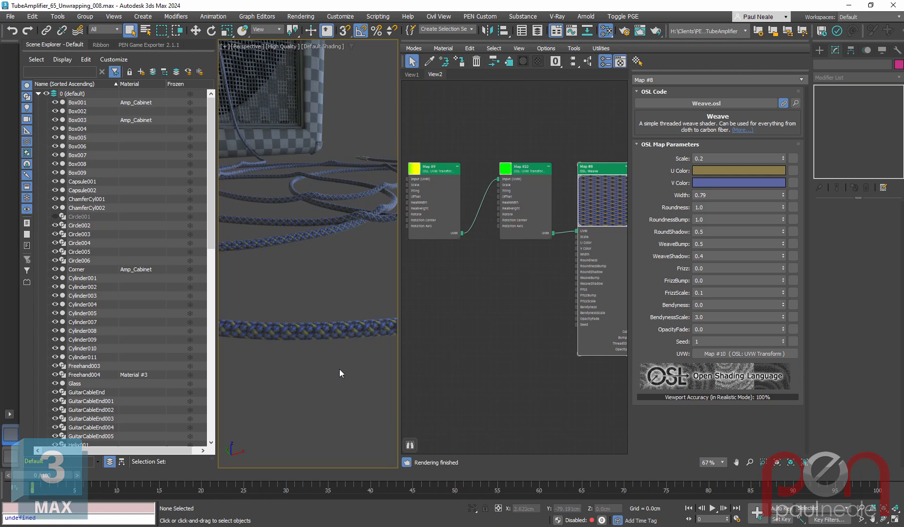
mouse_move(345, 364)
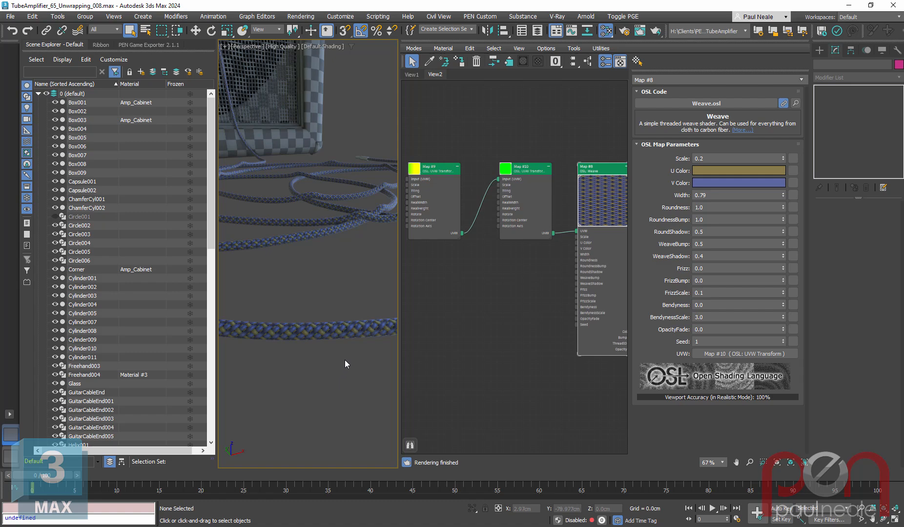
mouse_move(353, 344)
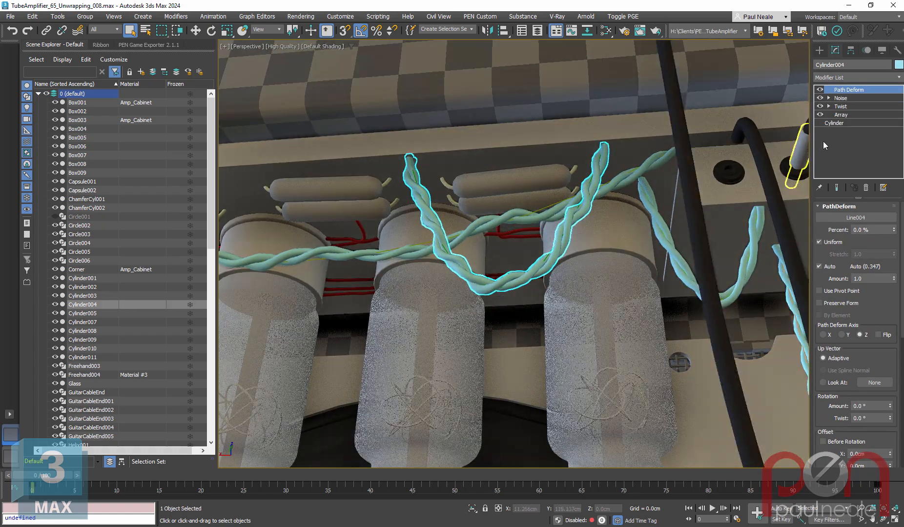
click(835, 123)
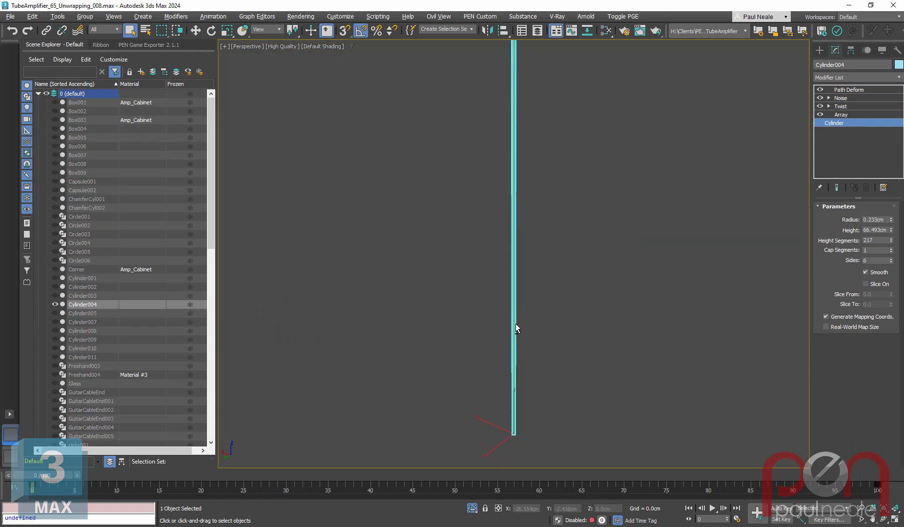
click(842, 114)
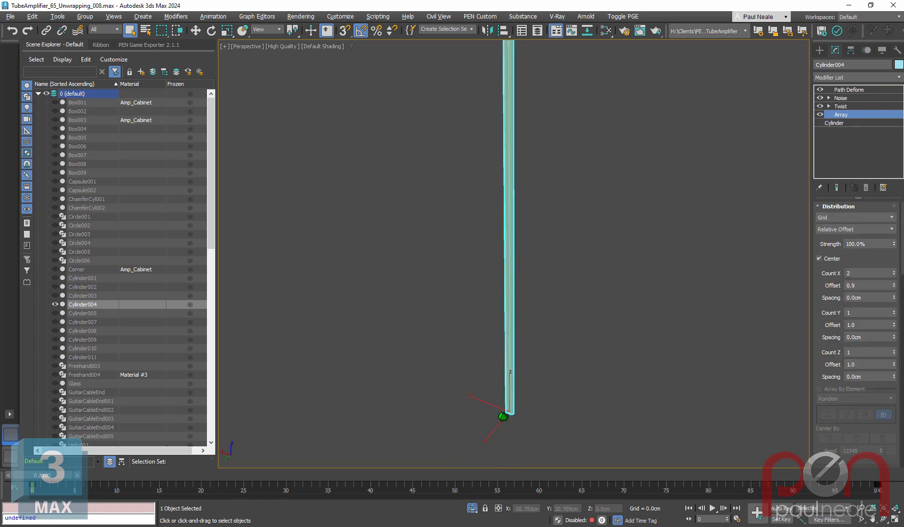
click(819, 258)
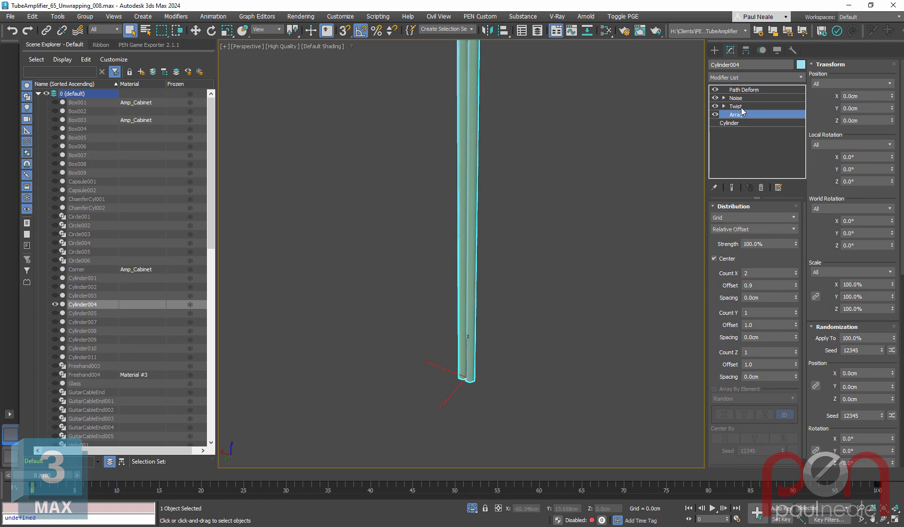
click(736, 106)
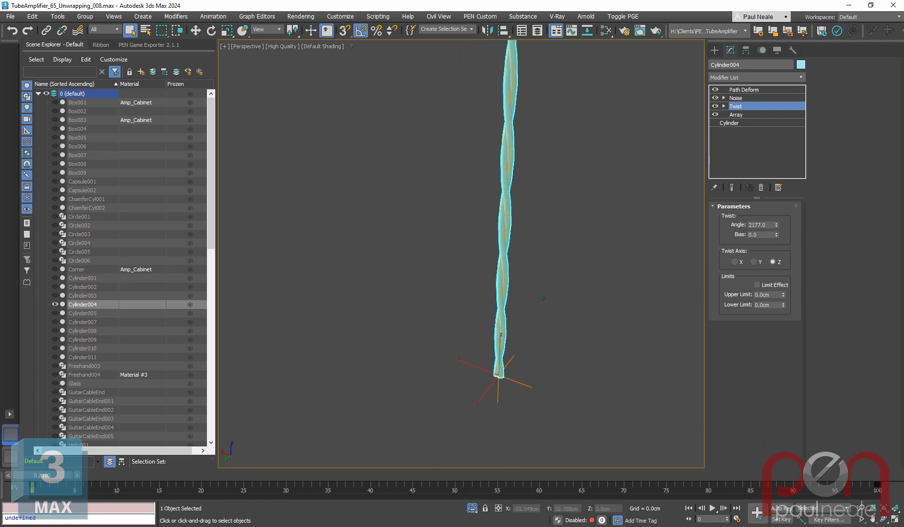
click(736, 97)
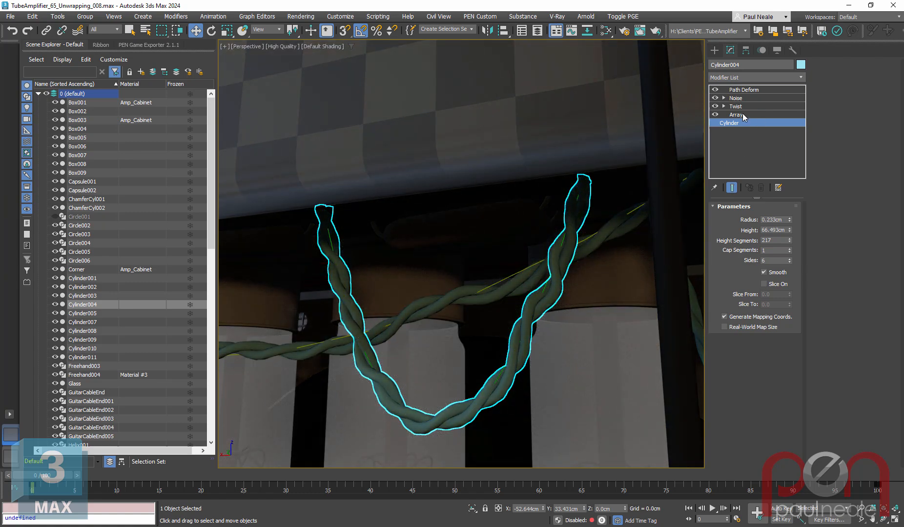
Enable Material ID assignment in the background cable's Array modifier
click(737, 114)
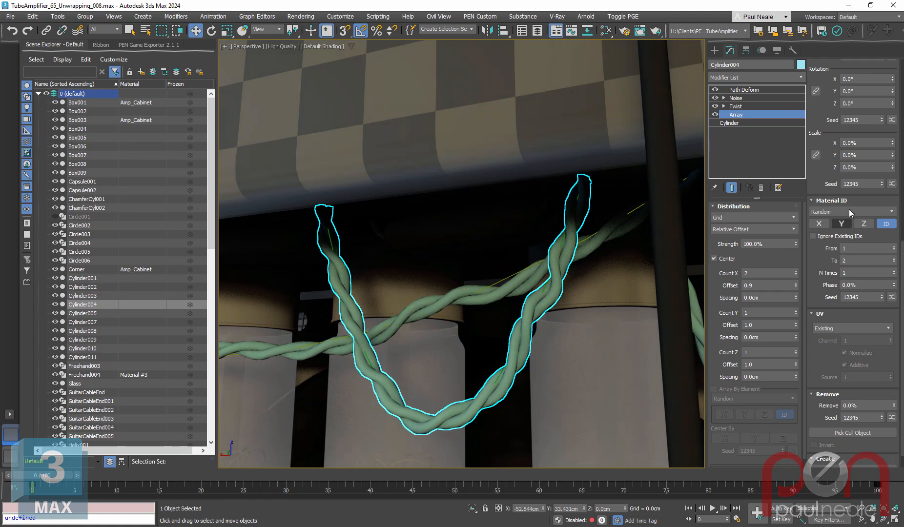
click(853, 212)
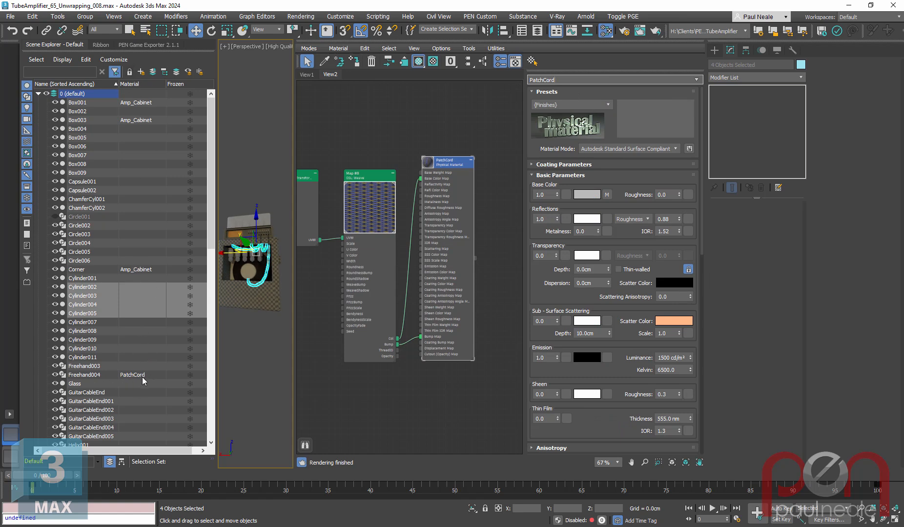
mouse_move(154, 359)
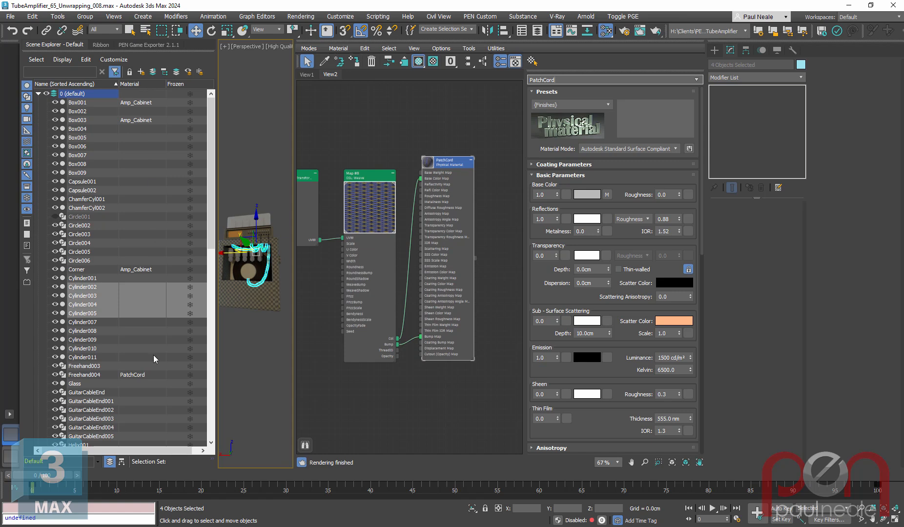
mouse_move(360, 312)
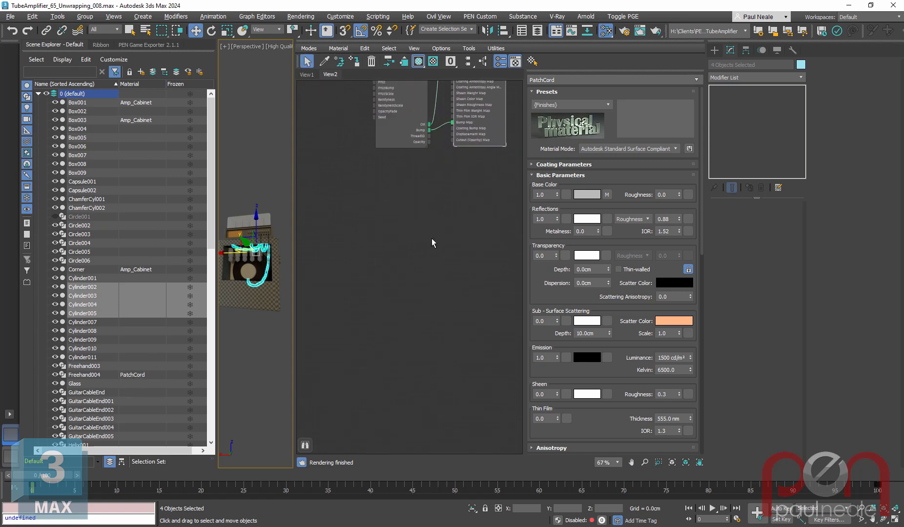
Create a new Physical Material in the Slate view and set its base colour to red
right_click(433, 243)
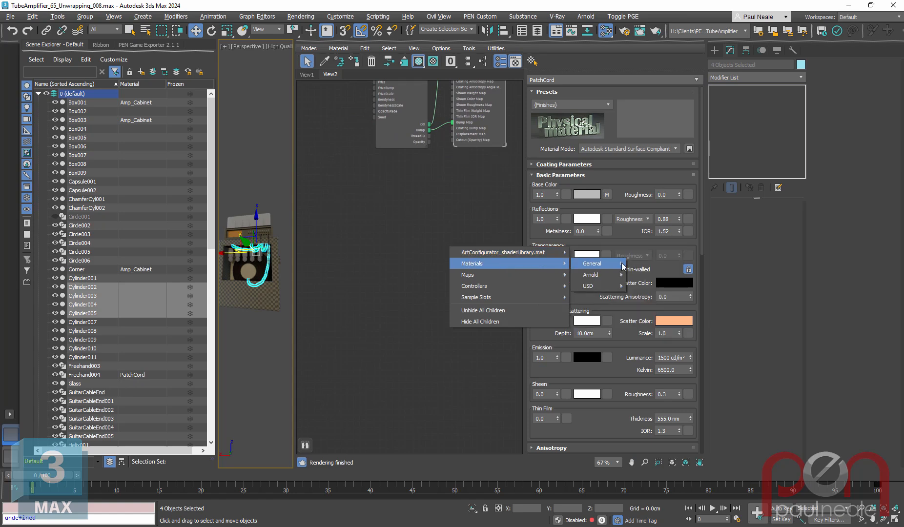
click(590, 263)
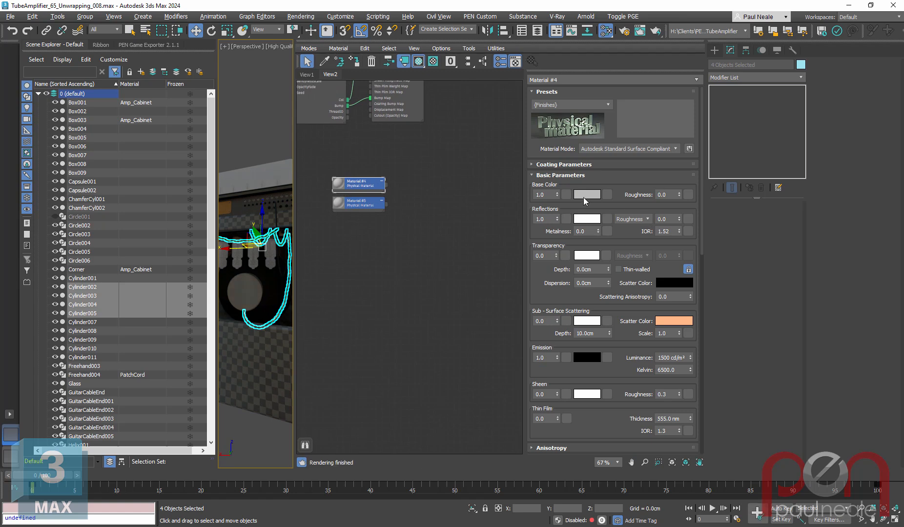
click(586, 195)
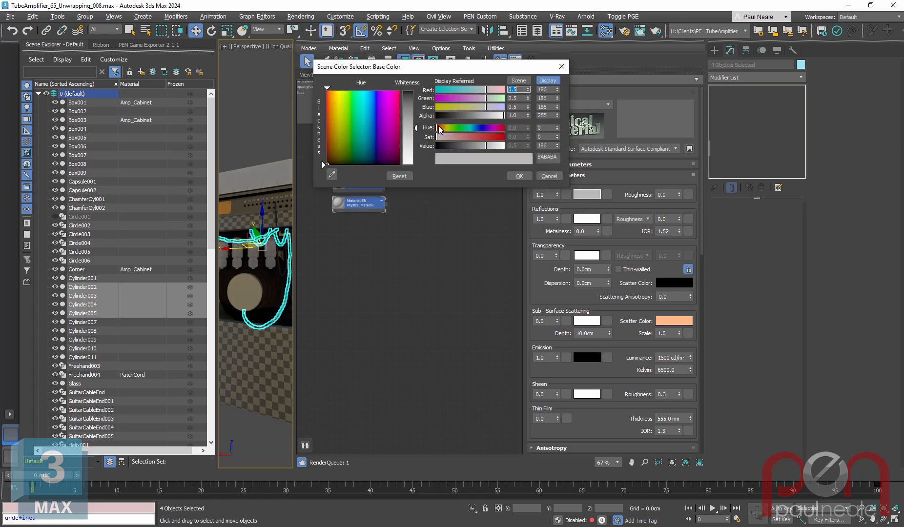
click(517, 176)
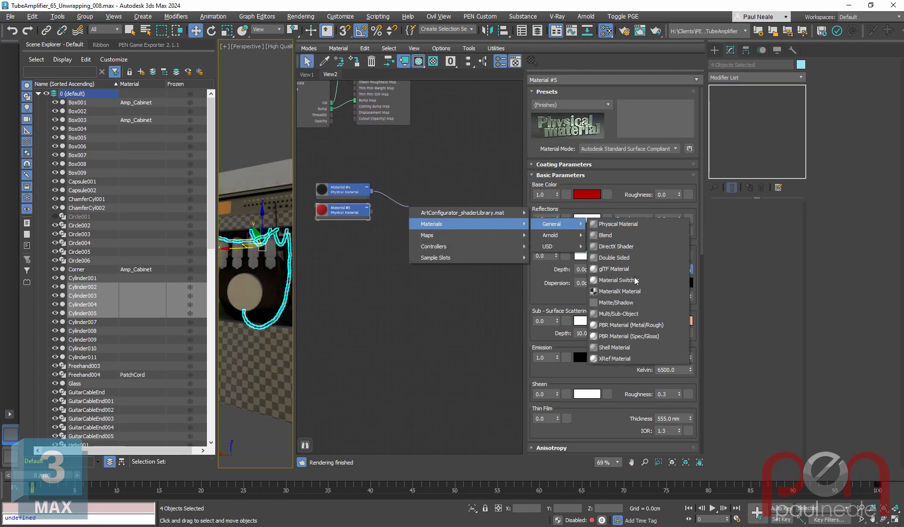
mouse_move(623, 291)
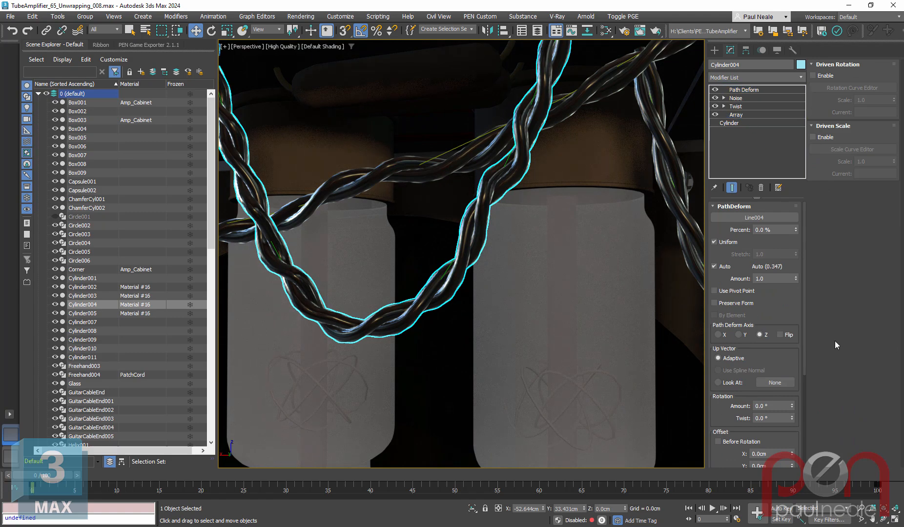
Spread the cable array's material IDs from 1 to 3 so strands alternate red and black
click(736, 114)
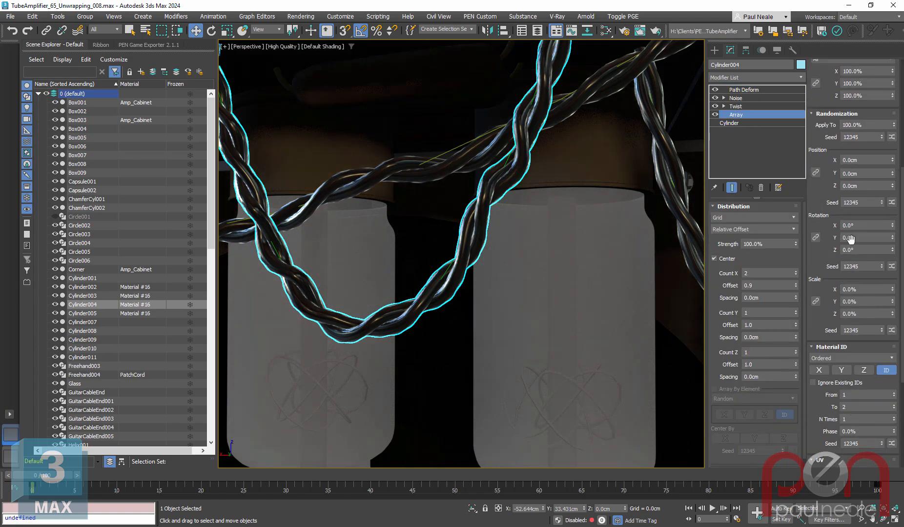
scroll(down, 3)
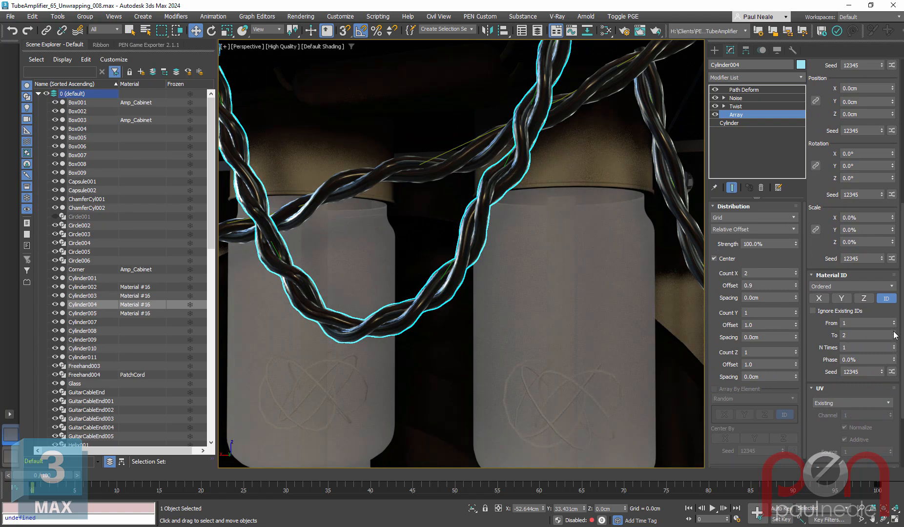
text(3)
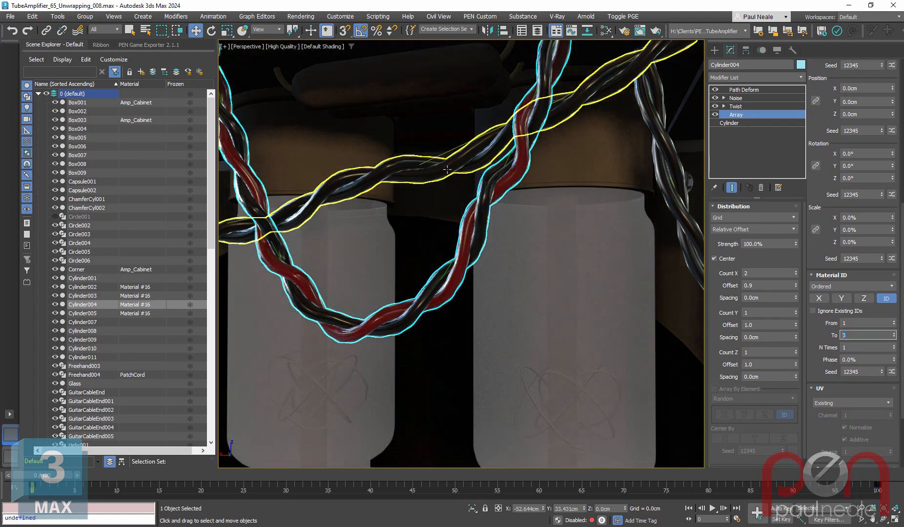